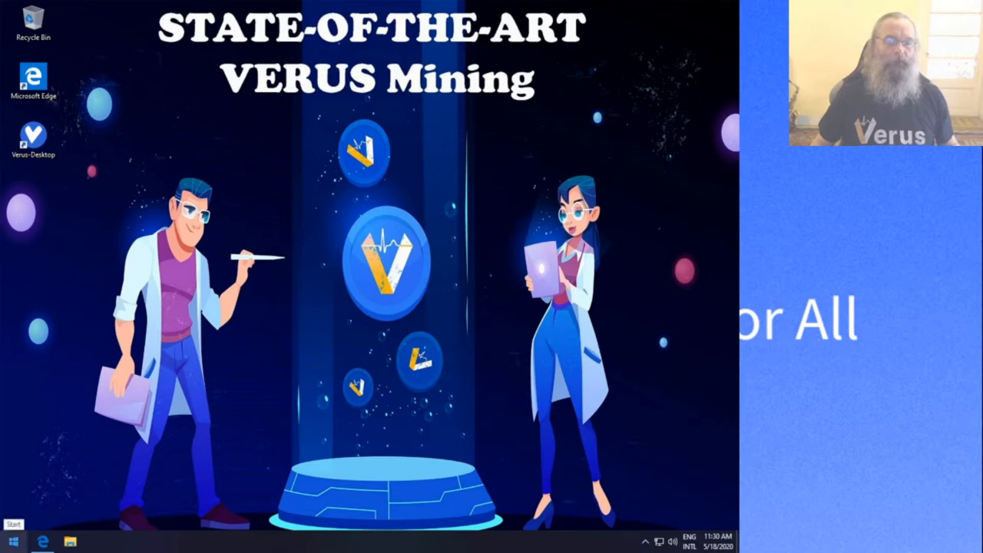
# Reach the Apps & features page of Windows Settings from the Start menu
pyautogui.click(10, 541)
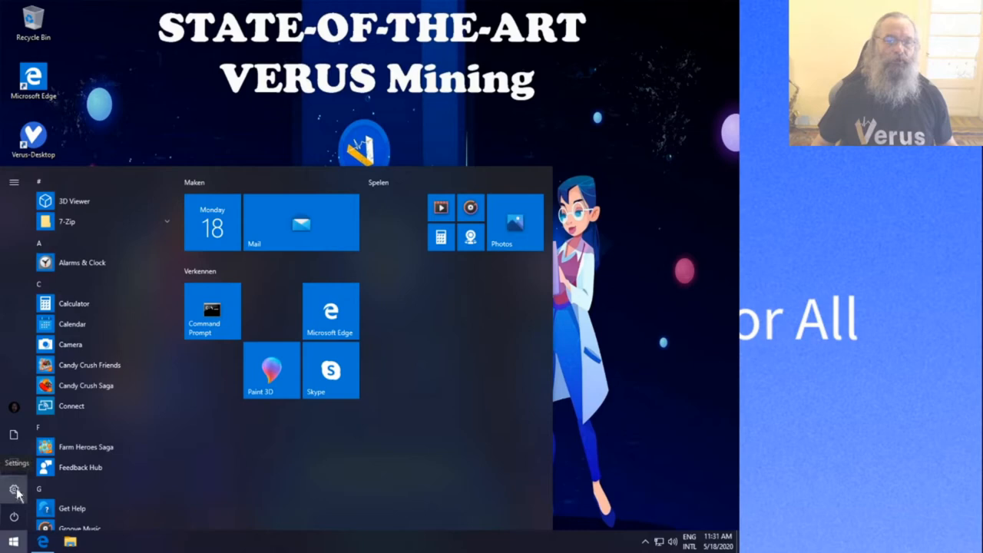
pyautogui.click(14, 488)
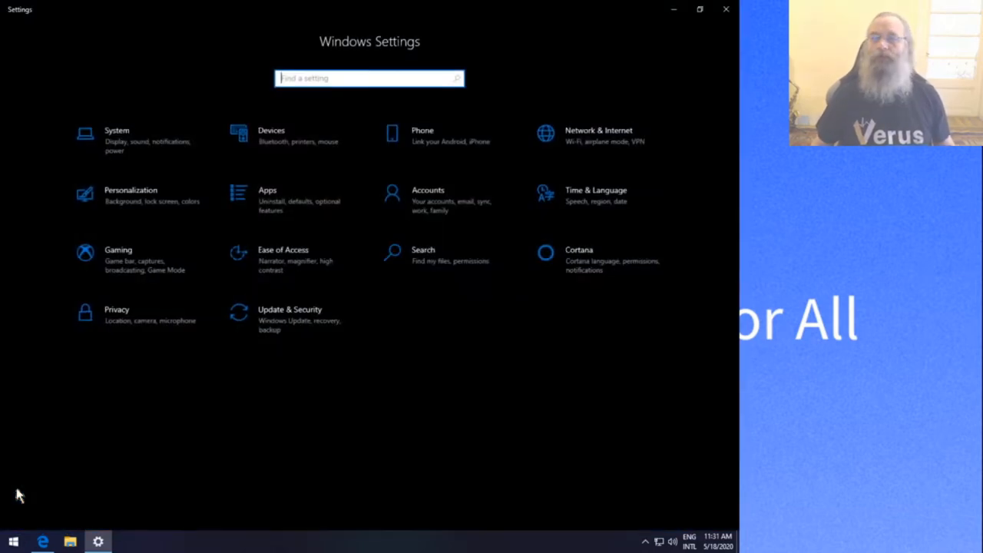
pyautogui.moveTo(289, 201)
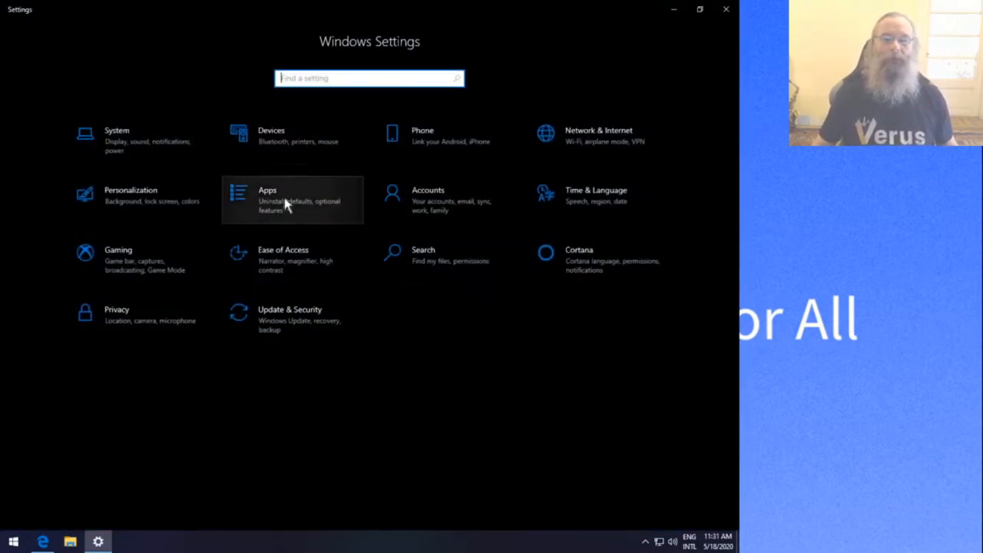
pyautogui.click(292, 200)
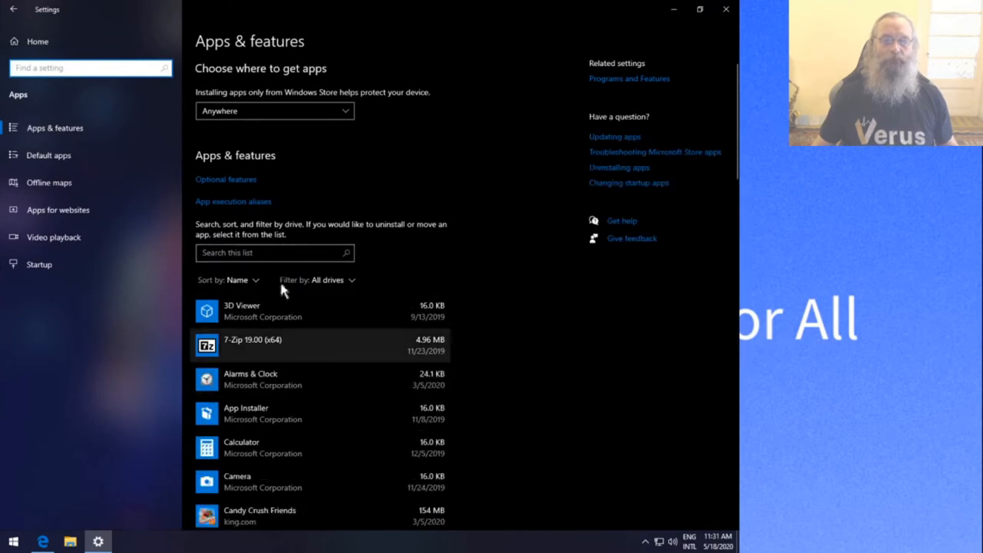
# Filter the app list with 've', uninstall Verus-Desktop 0.6.4-3 and allow the UAC prompt
pyautogui.click(273, 252)
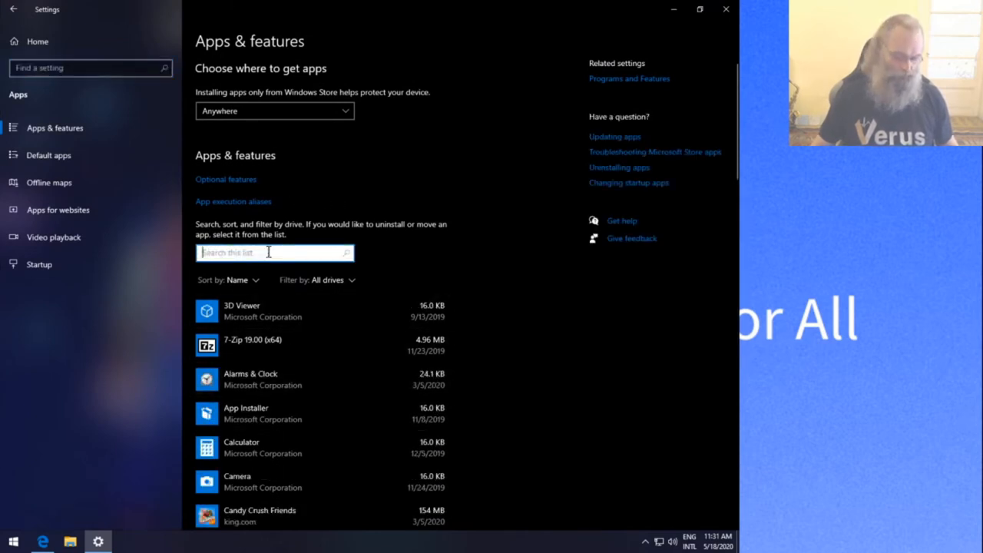
pyautogui.write('ver')
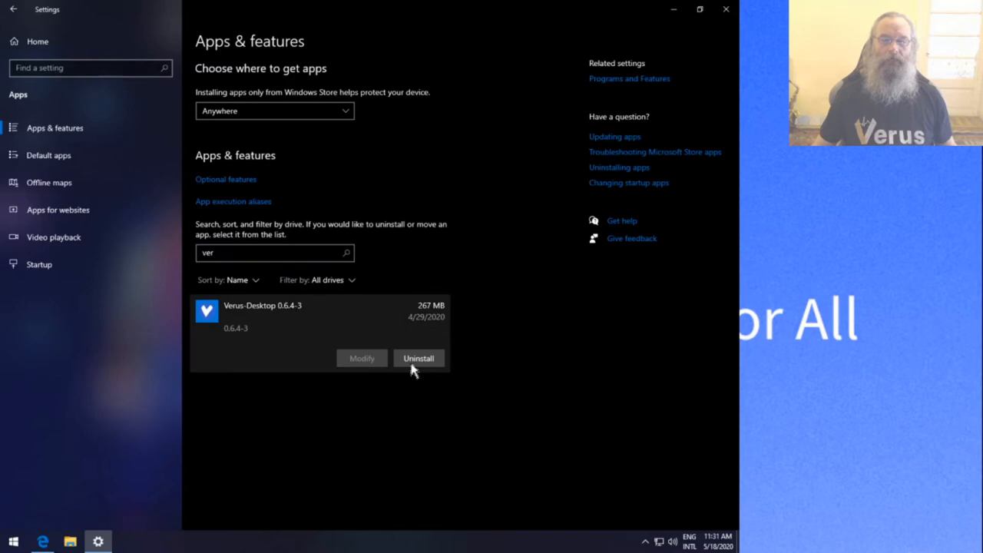
pyautogui.click(418, 358)
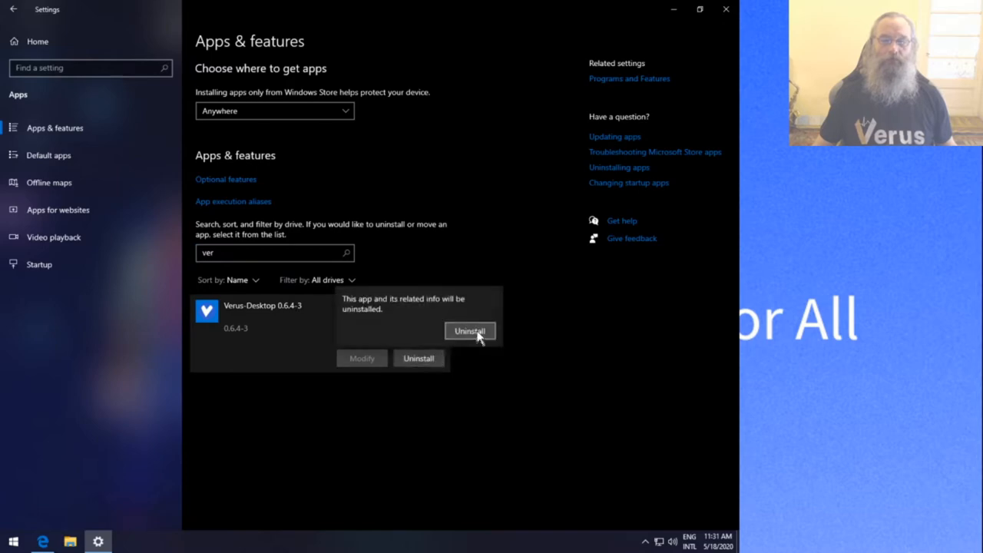
pyautogui.click(470, 332)
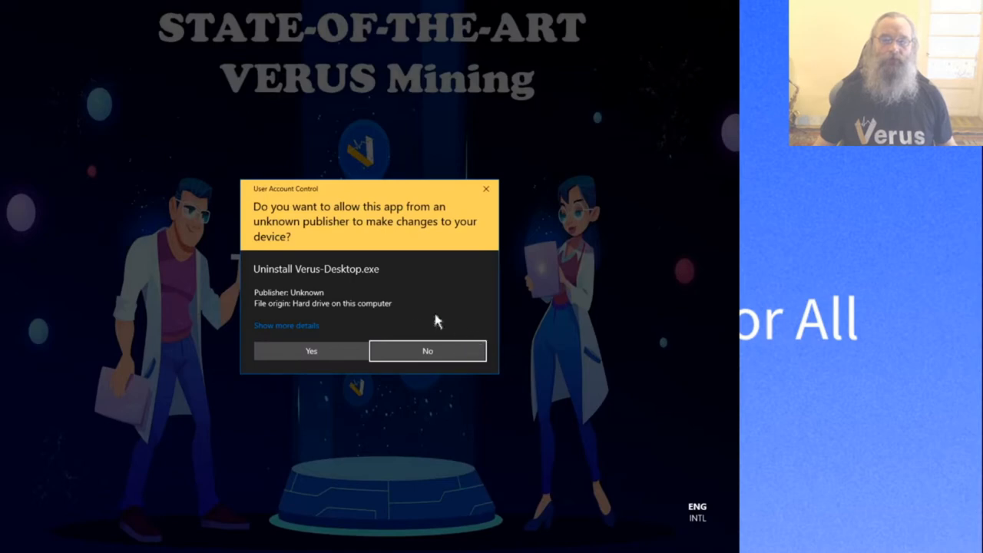
pyautogui.moveTo(452, 427)
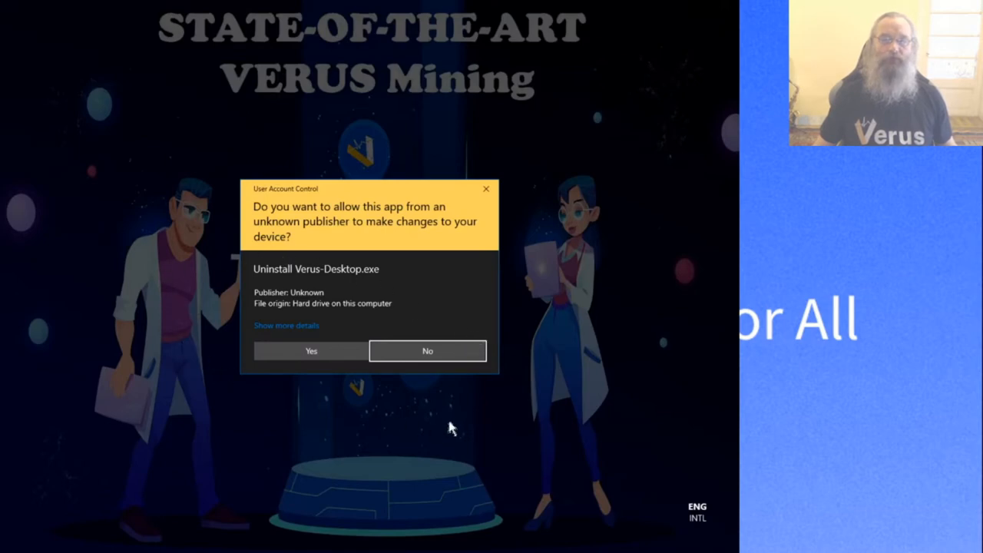
pyautogui.moveTo(371, 283)
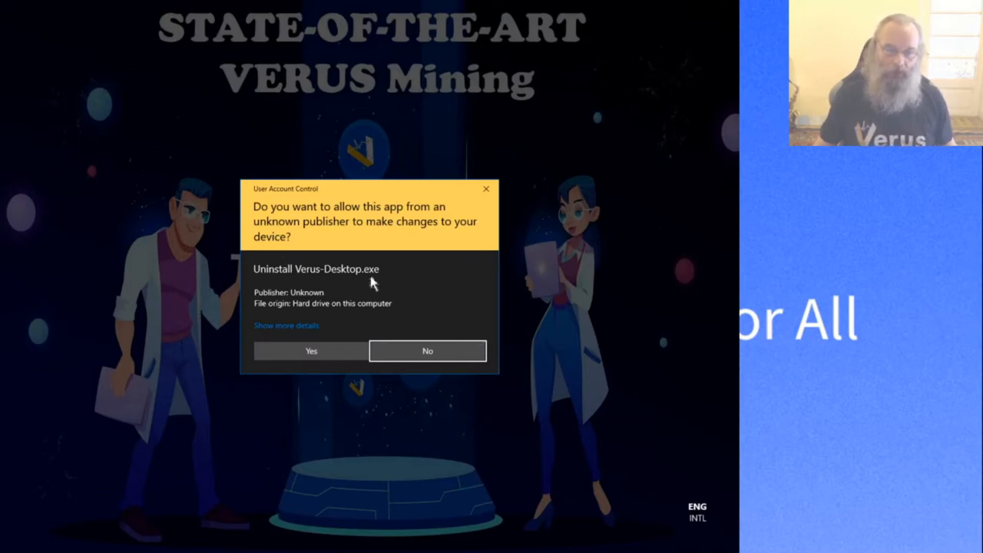
pyautogui.click(427, 350)
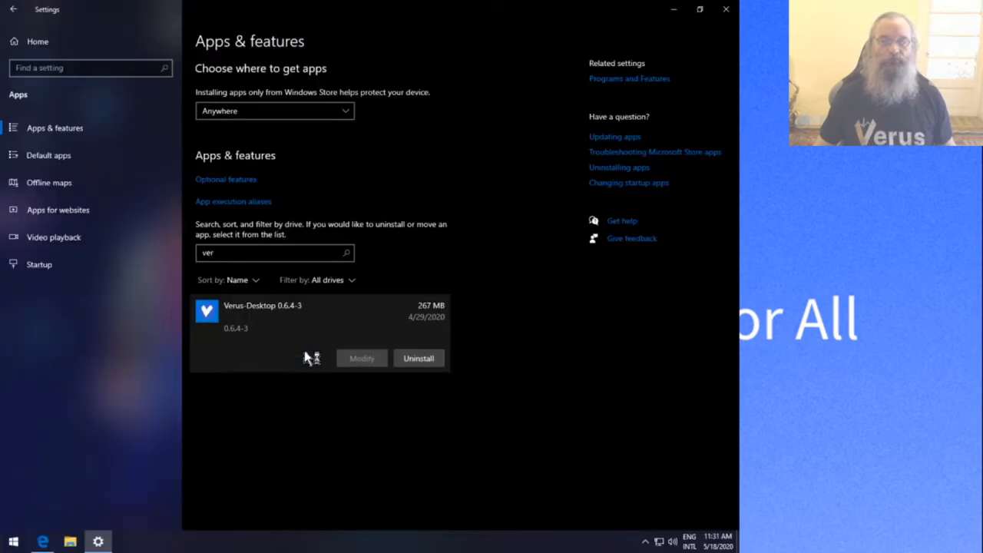
# Run the Verus-Desktop Uninstall wizard to completion and finish it
pyautogui.click(418, 358)
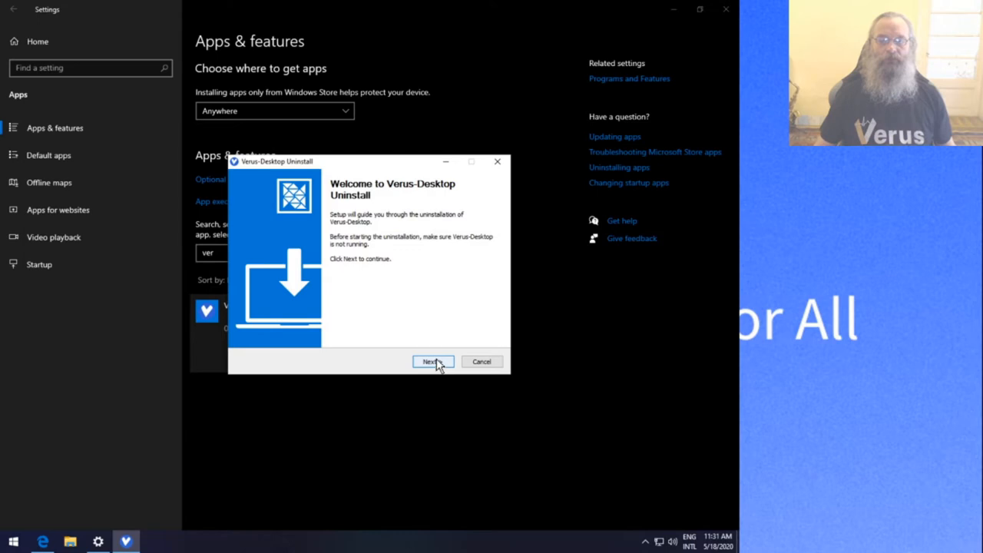
pyautogui.click(433, 361)
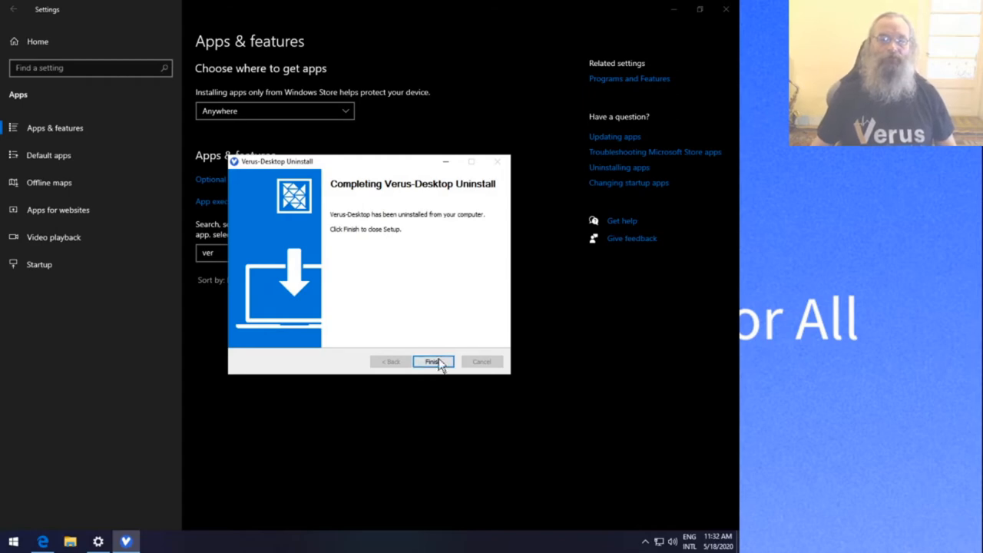
pyautogui.click(433, 362)
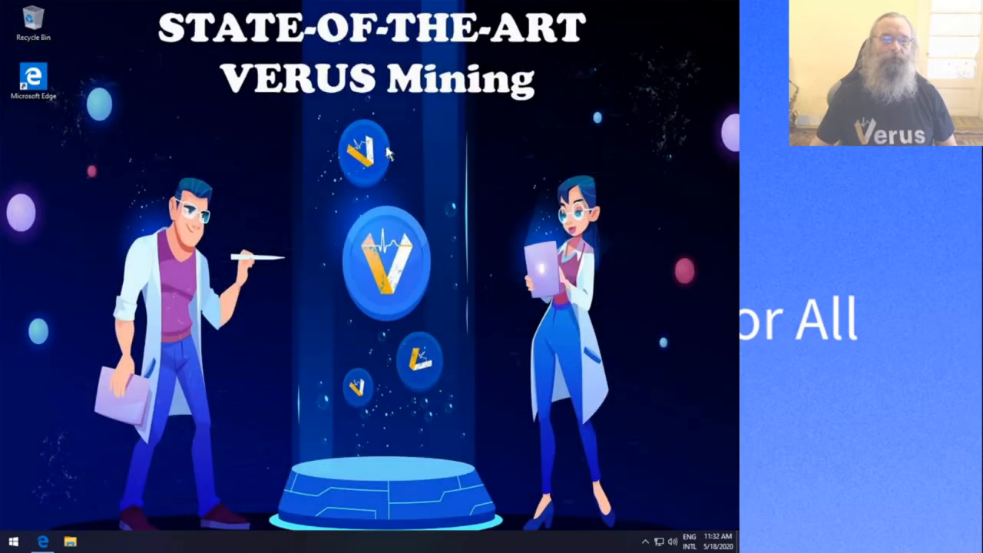
pyautogui.moveTo(22, 270)
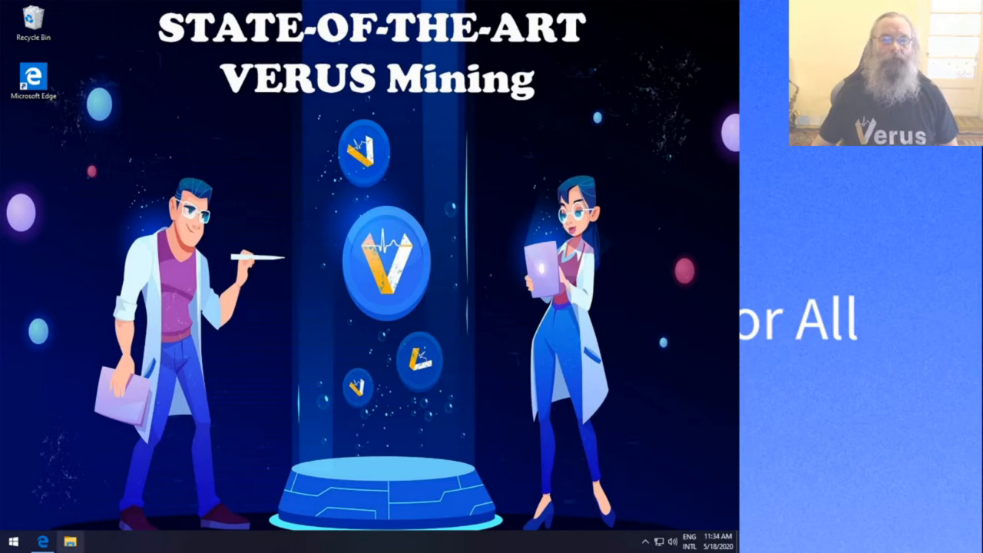
pyautogui.moveTo(71, 541)
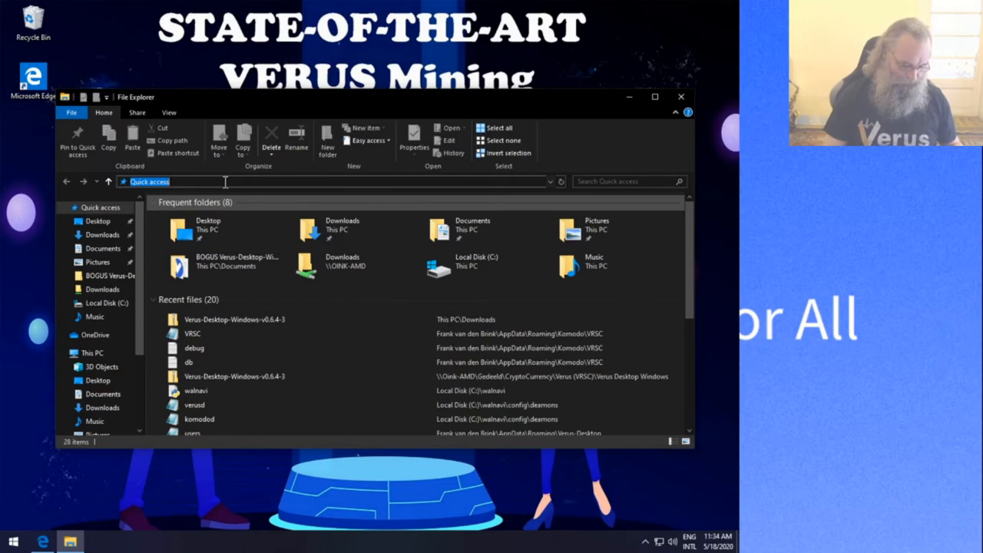
# Open the AppData Roaming folder via %AppData% in the Run box
pyautogui.write('%')
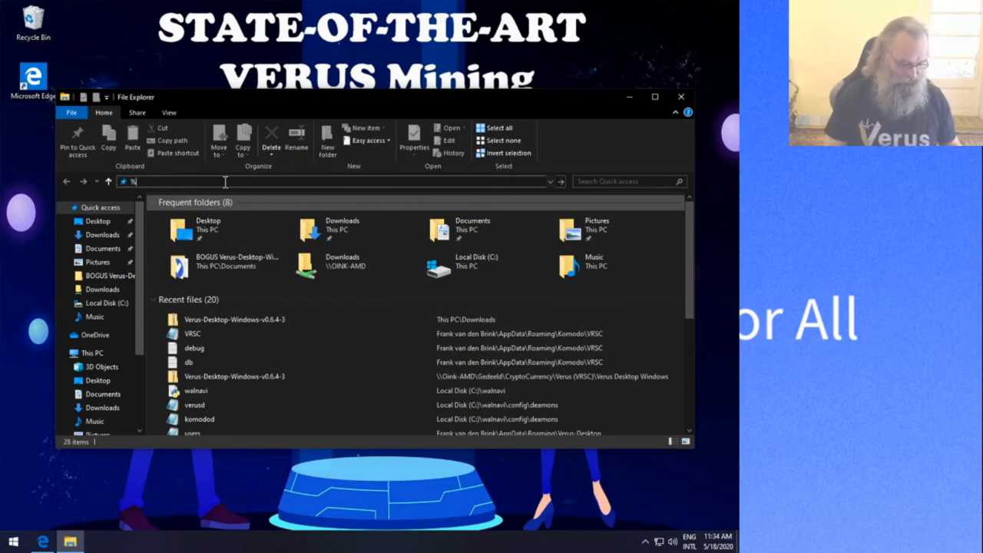
pyautogui.write('AppD')
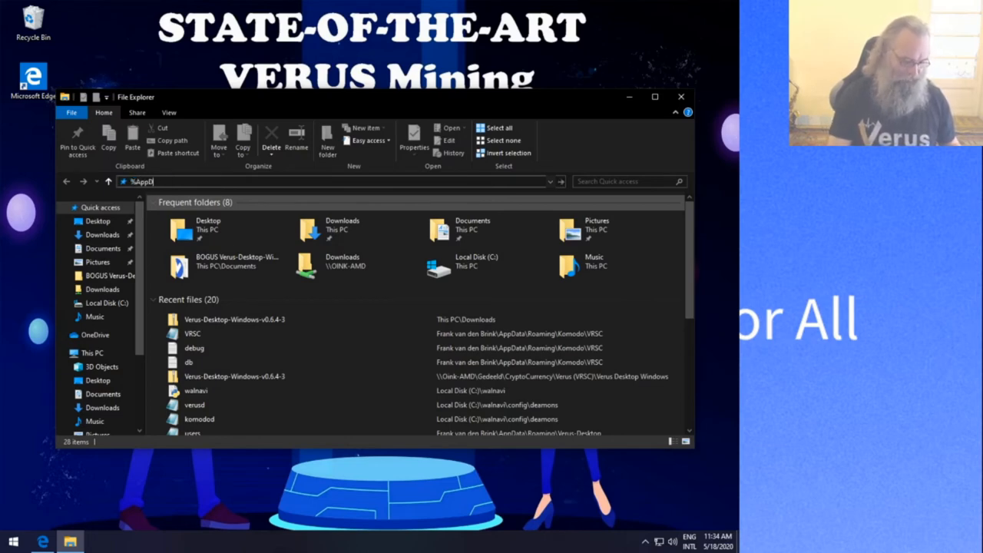
pyautogui.write('ata%')
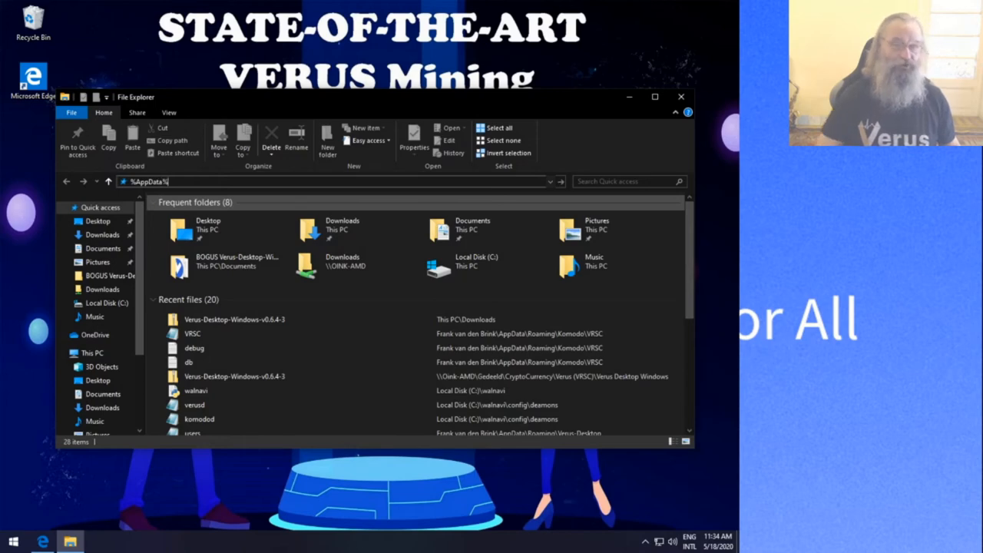
pyautogui.press('Return')
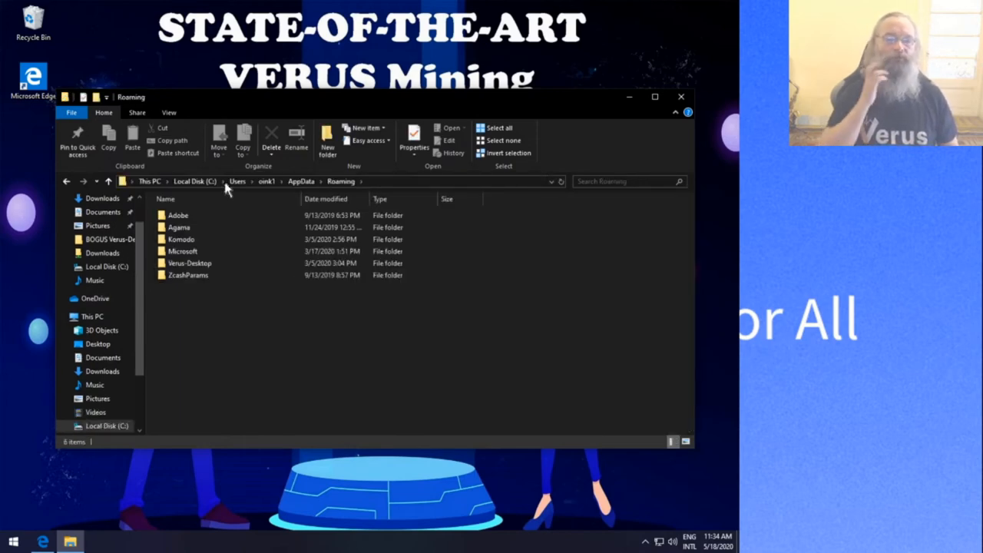
# Check the Roaming folder path and select the Komodo folder
pyautogui.click(178, 227)
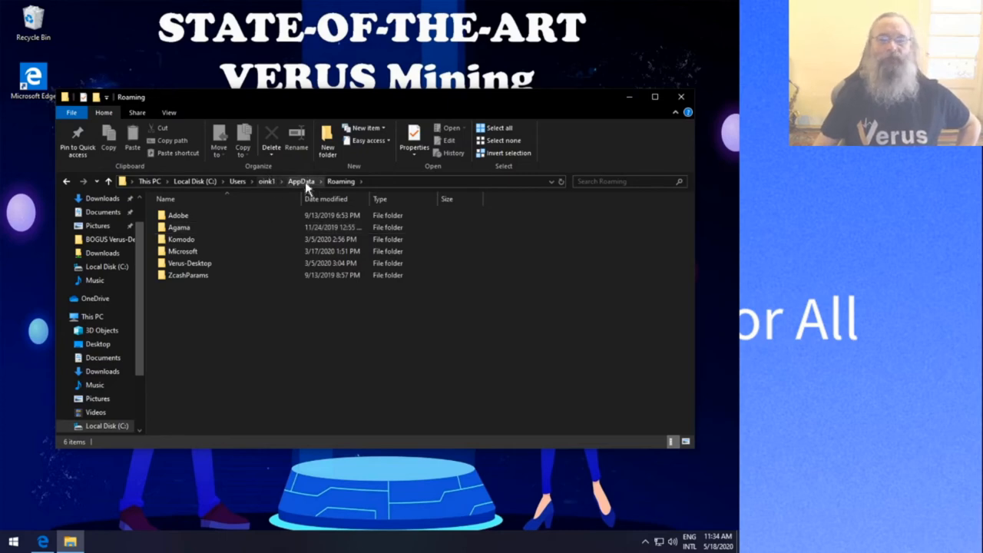
pyautogui.click(183, 252)
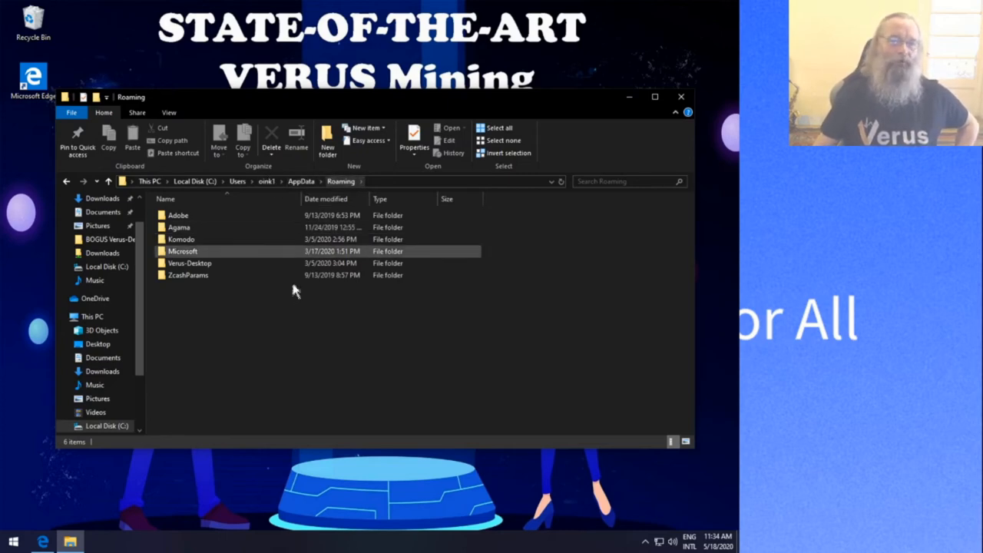
pyautogui.click(198, 336)
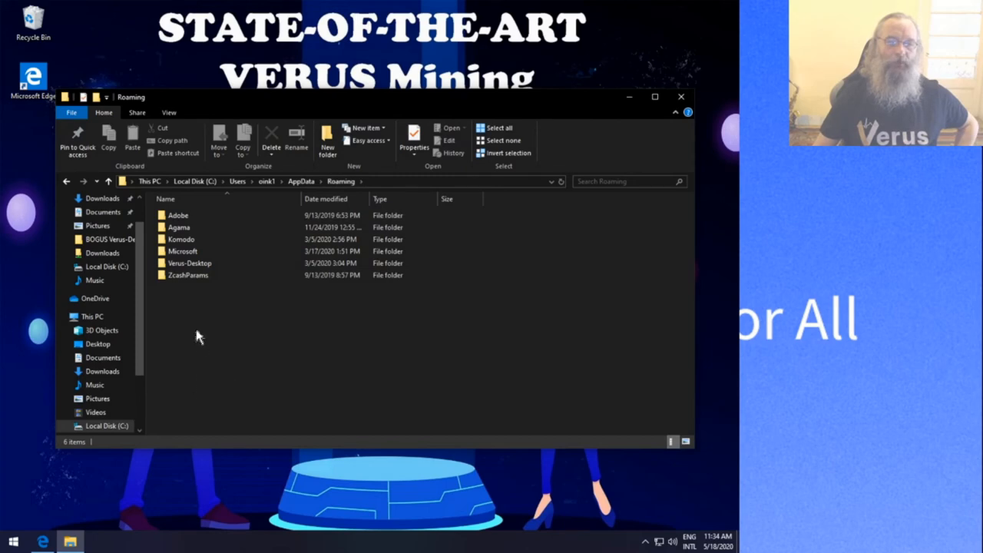
pyautogui.click(181, 239)
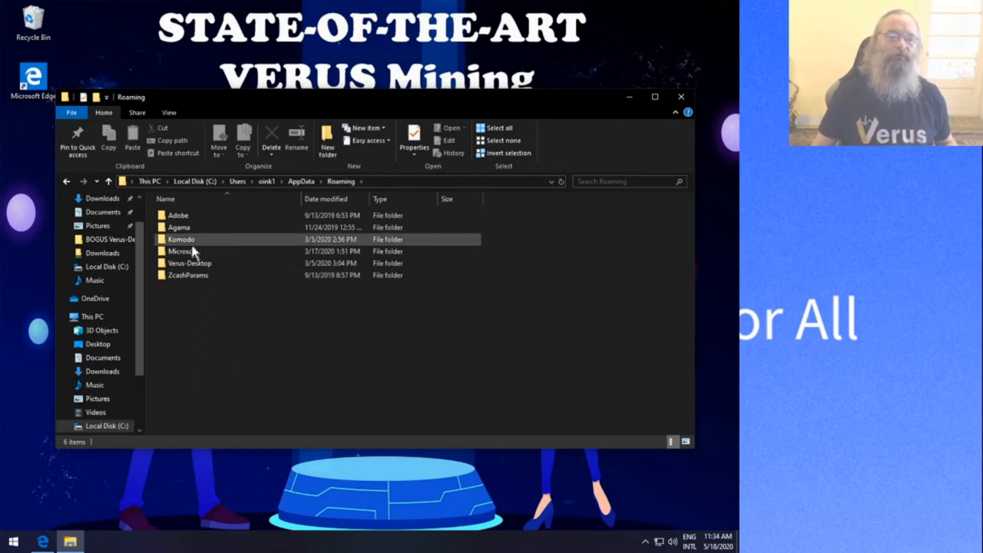
pyautogui.moveTo(182, 240)
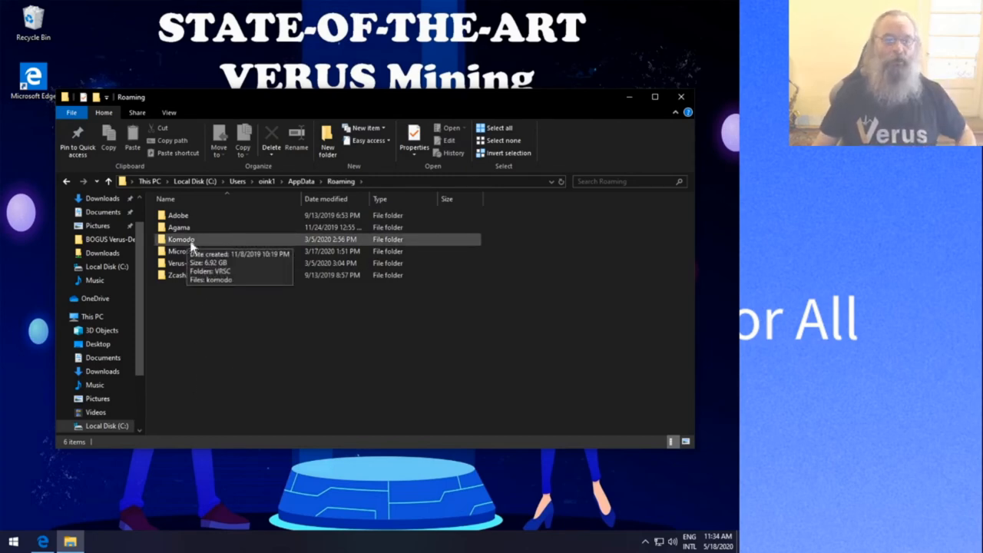
pyautogui.click(181, 239)
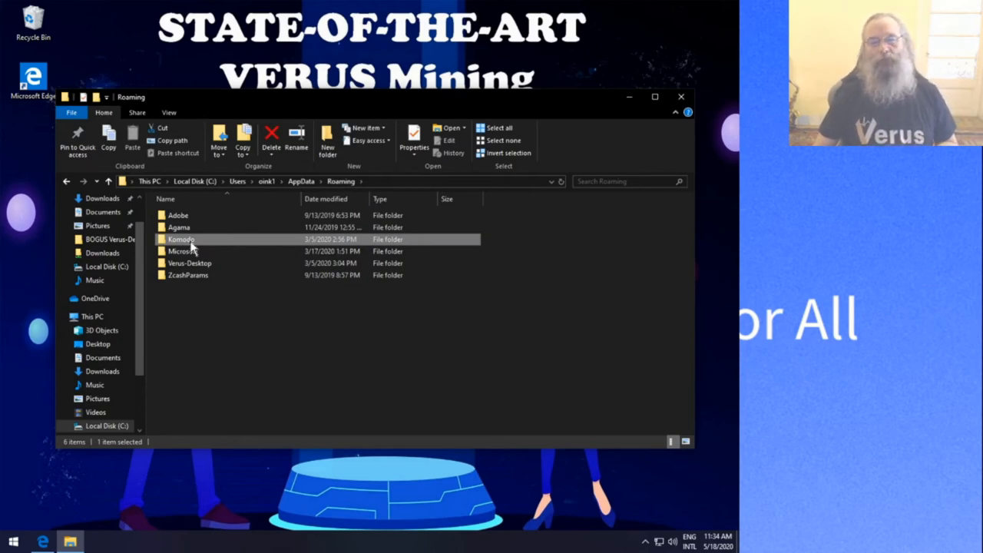
pyautogui.doubleClick(181, 240)
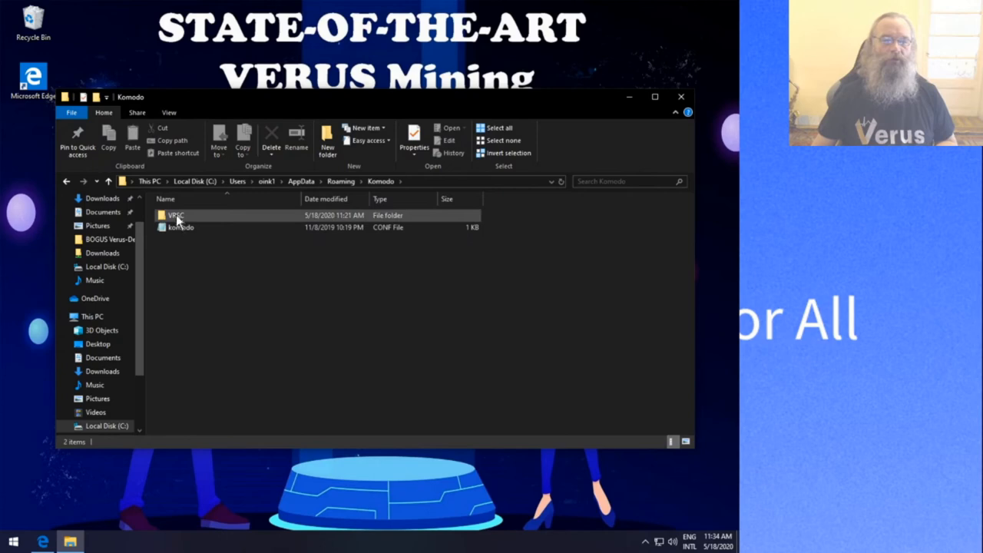
pyautogui.doubleClick(175, 215)
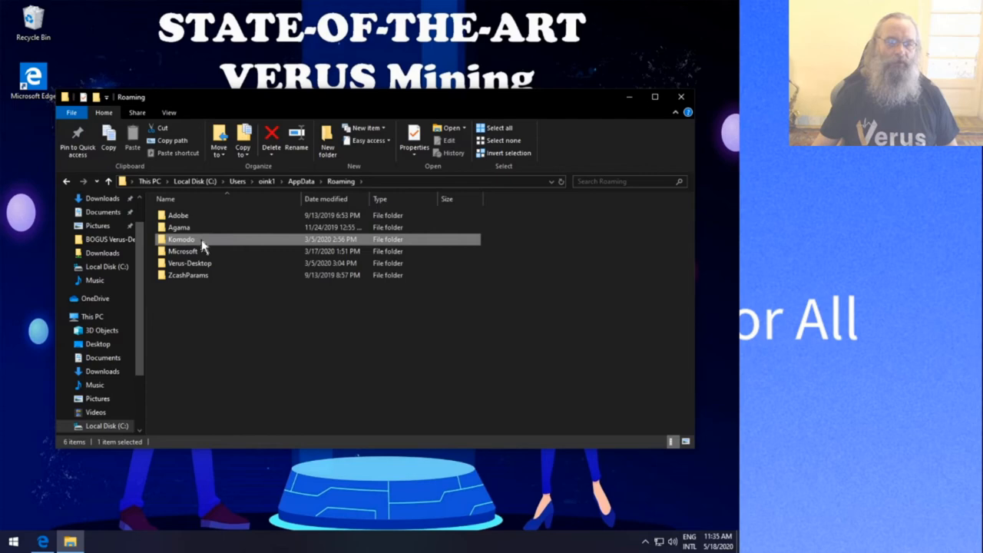
# Rename Komodo to Komodo.old and select Verus-Desktop for the same rename
pyautogui.doubleClick(181, 239)
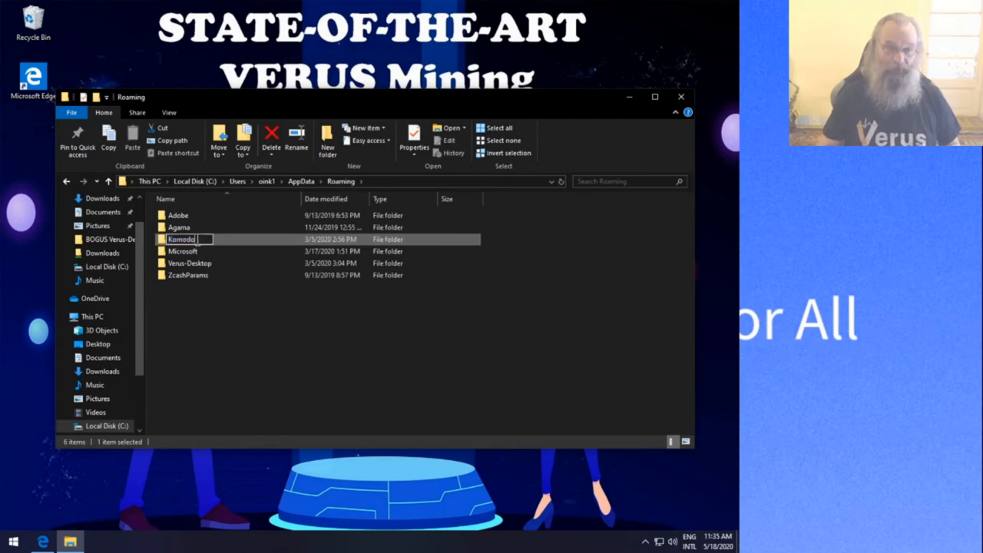
pyautogui.write('.old')
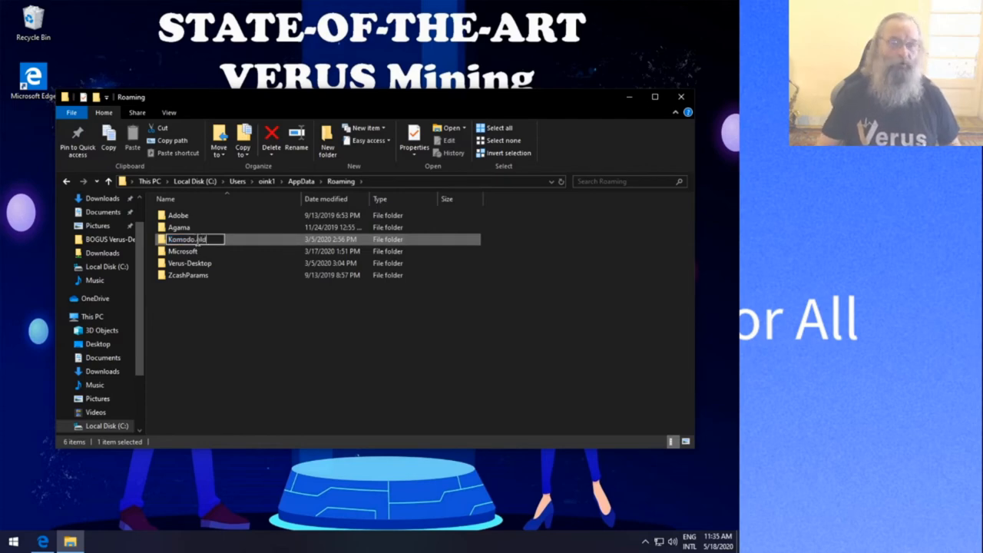
pyautogui.click(191, 262)
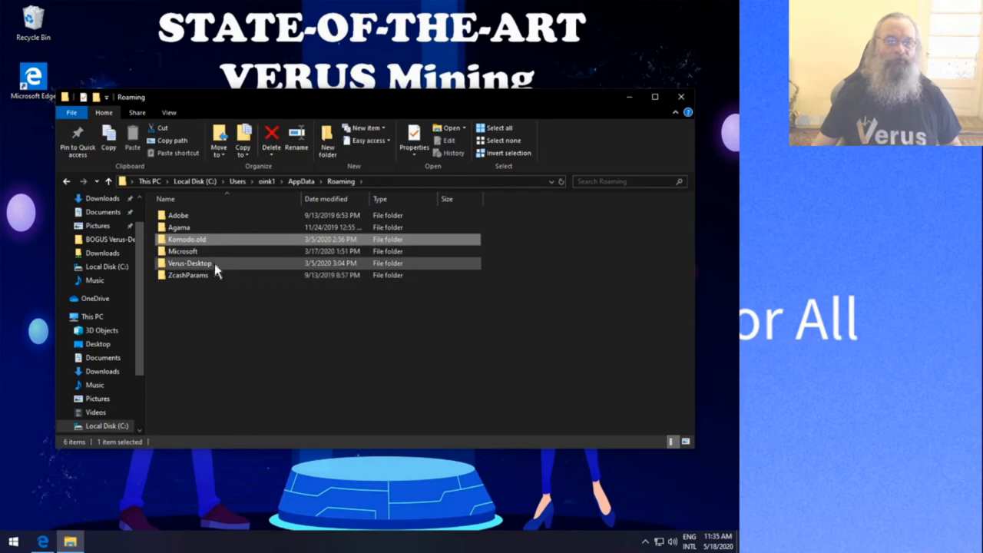
pyautogui.click(190, 262)
pyautogui.write('.old')
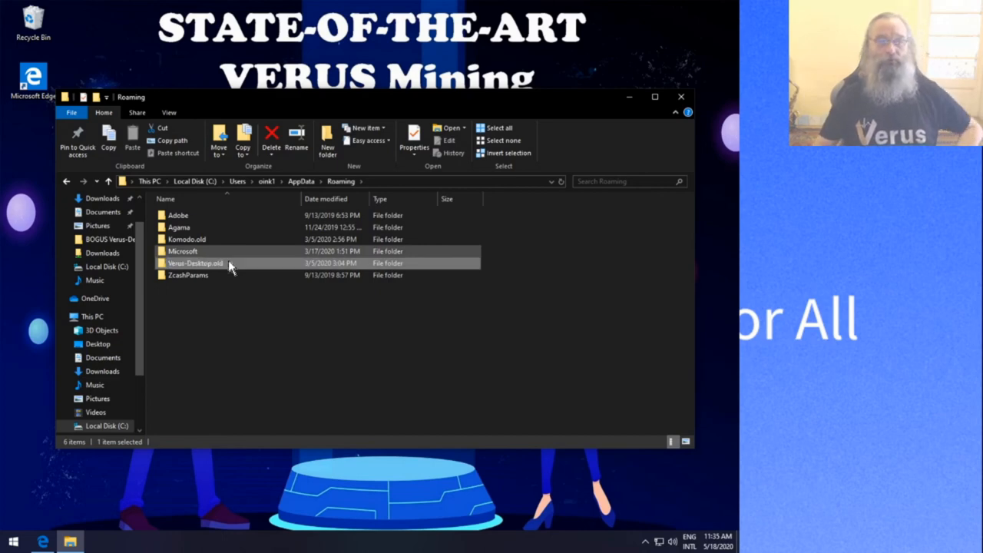
# Commit Verus-Desktop.old and move to the ZcashParams folder
pyautogui.click(188, 275)
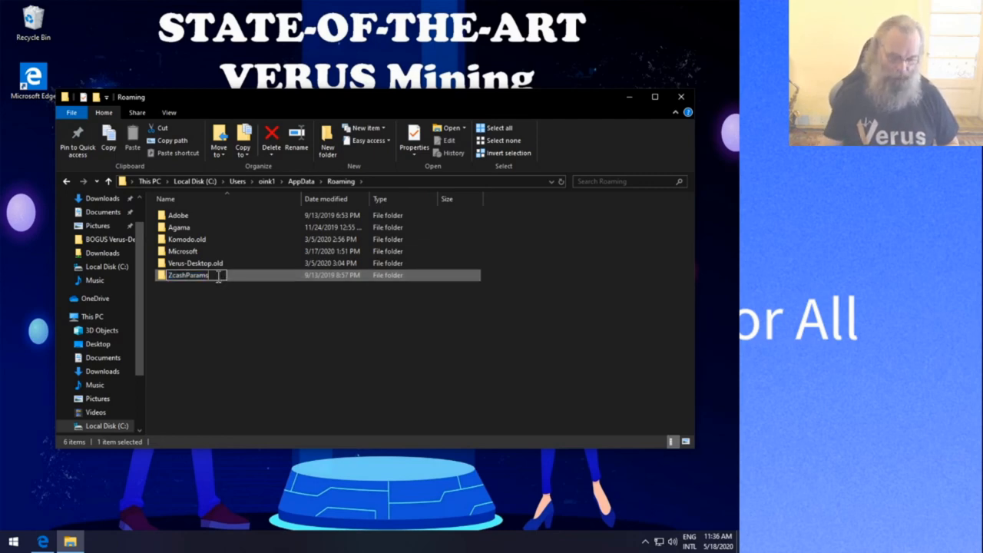
# Append .old to ZcashParams and commit the ZcashParams.old name
pyautogui.press('Return')
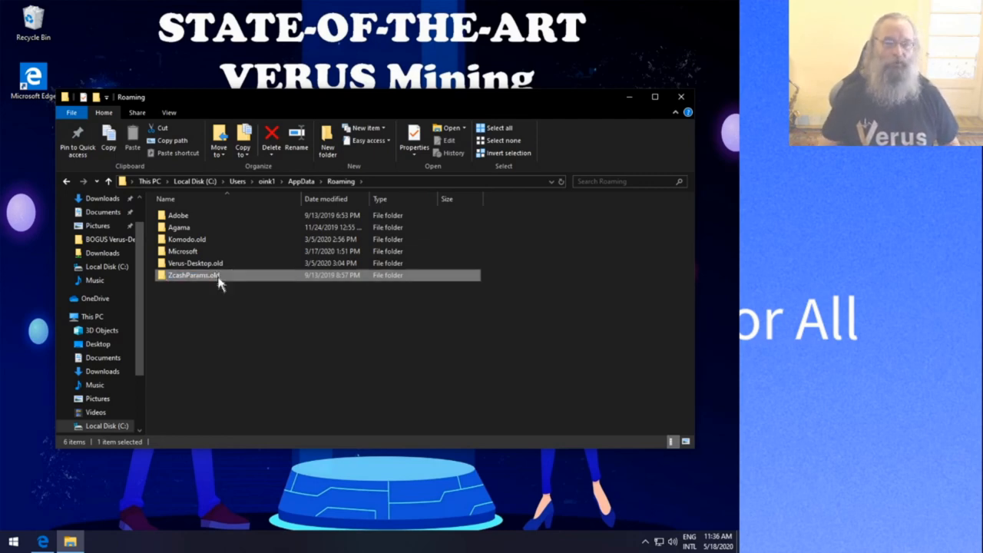
pyautogui.click(186, 240)
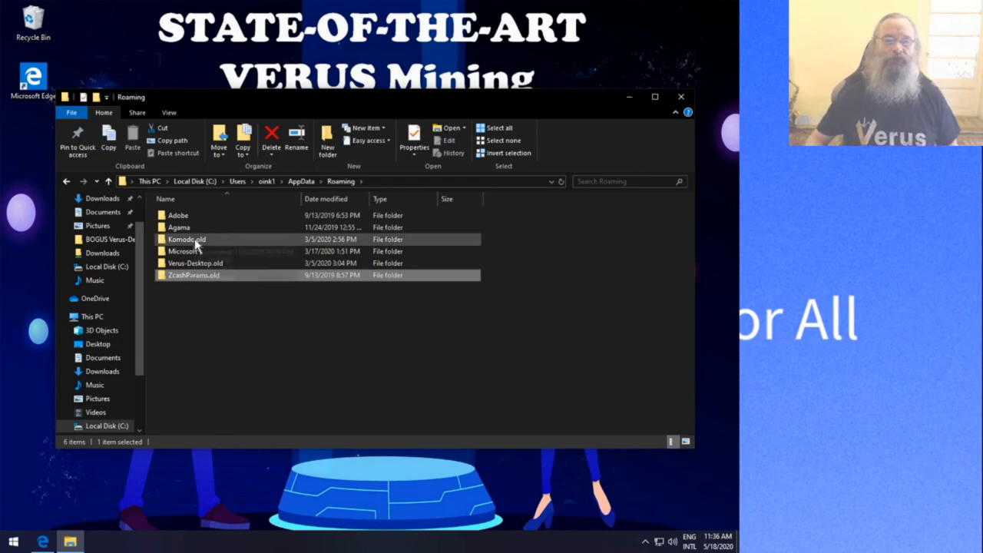
pyautogui.moveTo(185, 240)
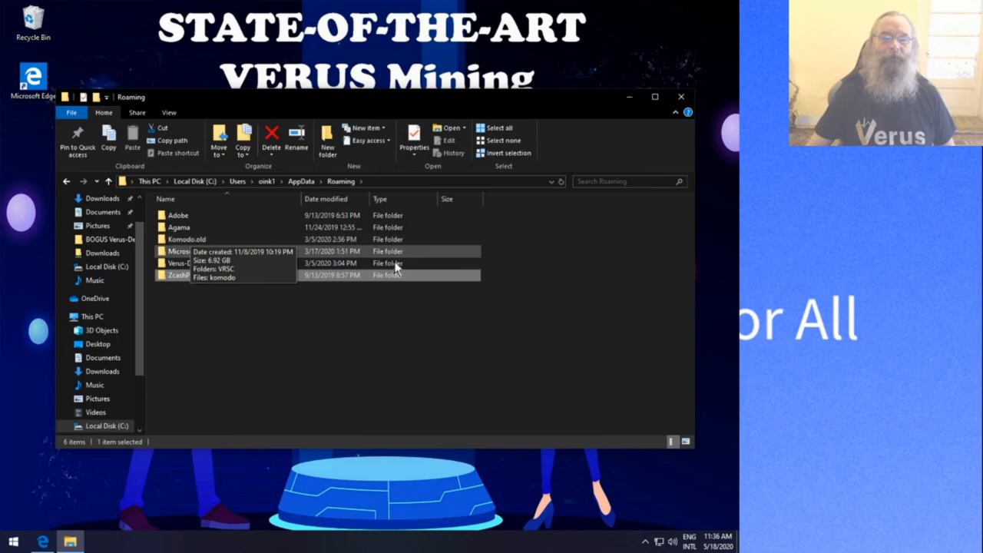
pyautogui.click(491, 405)
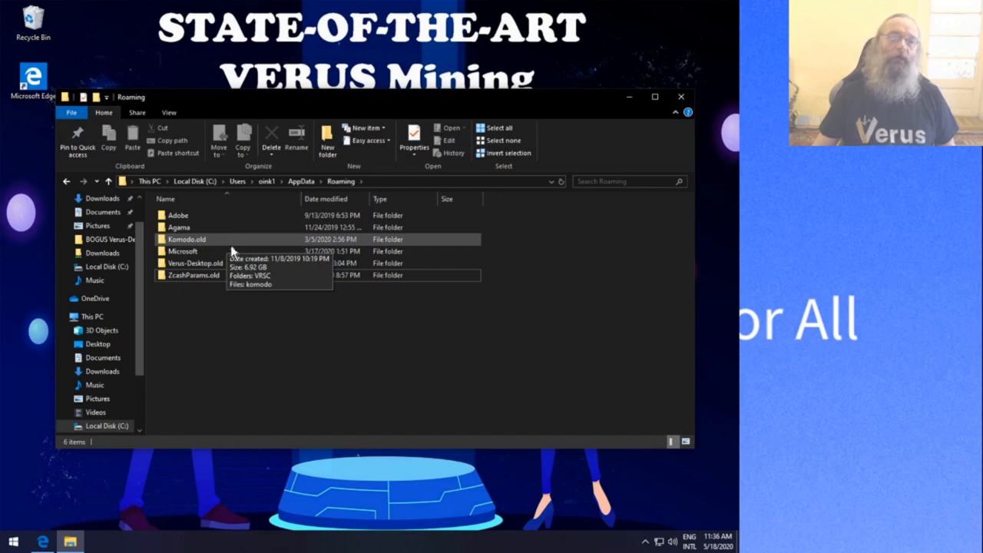
pyautogui.moveTo(237, 329)
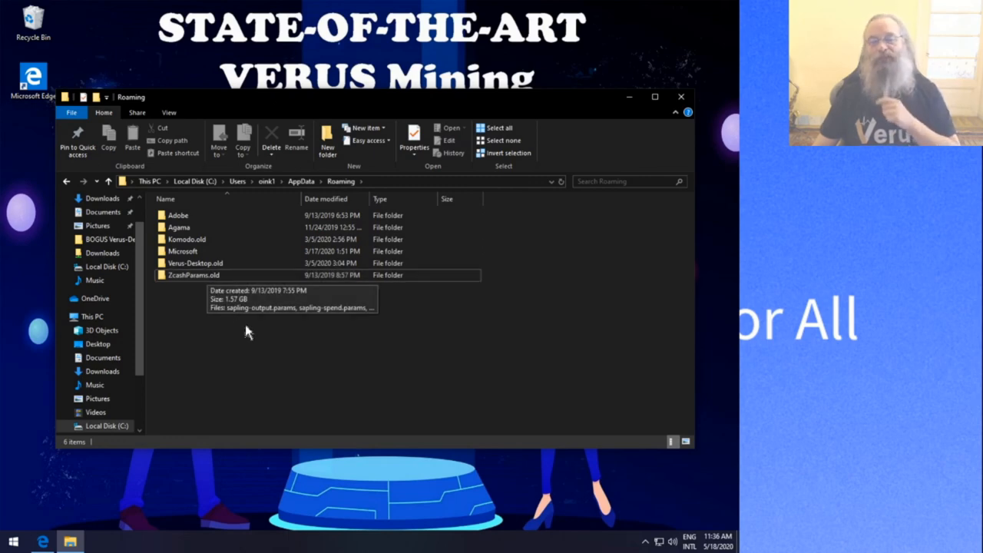
pyautogui.moveTo(279, 368)
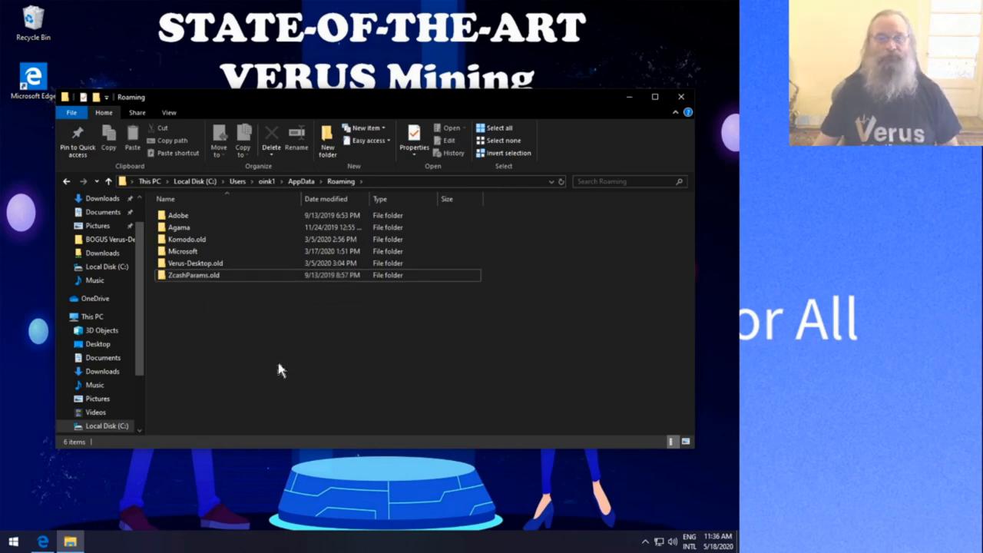